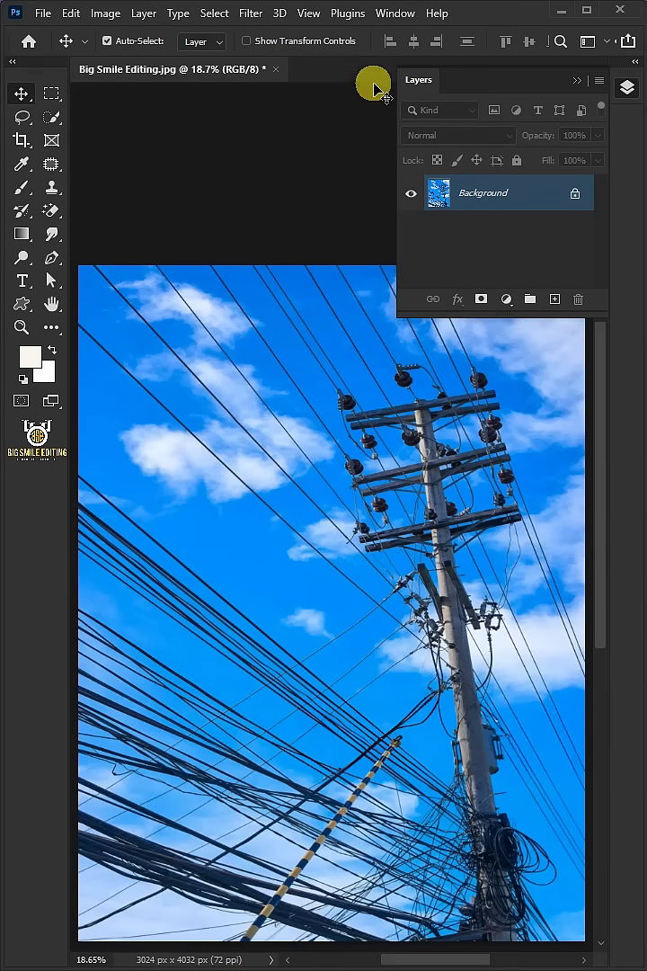
Show the Channels panel from the Window menu.
{"action": "left_click", "coordinate": [395, 13]}
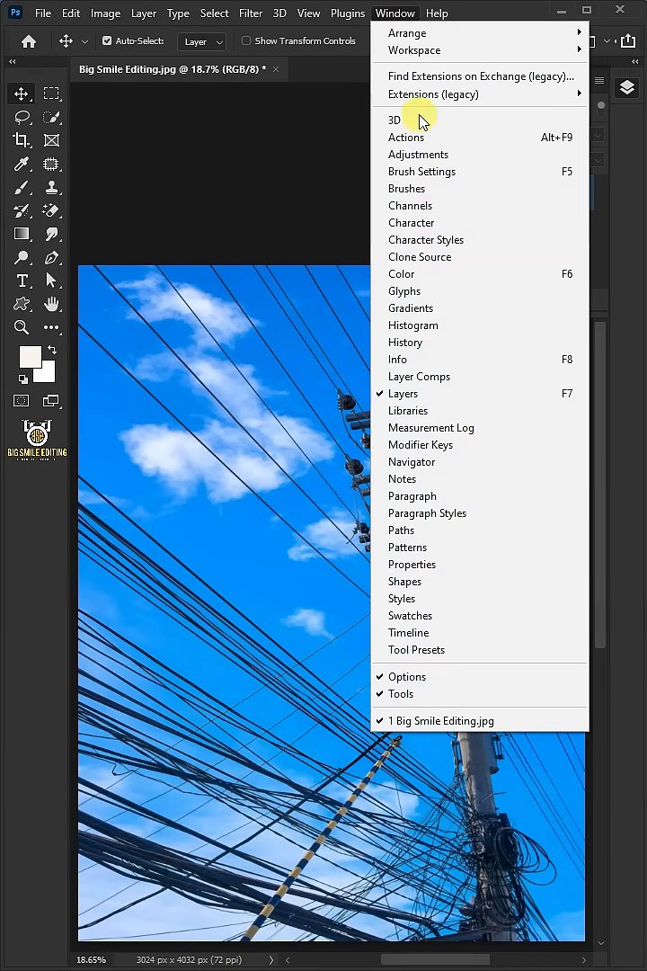
{"action": "left_click", "coordinate": [410, 205]}
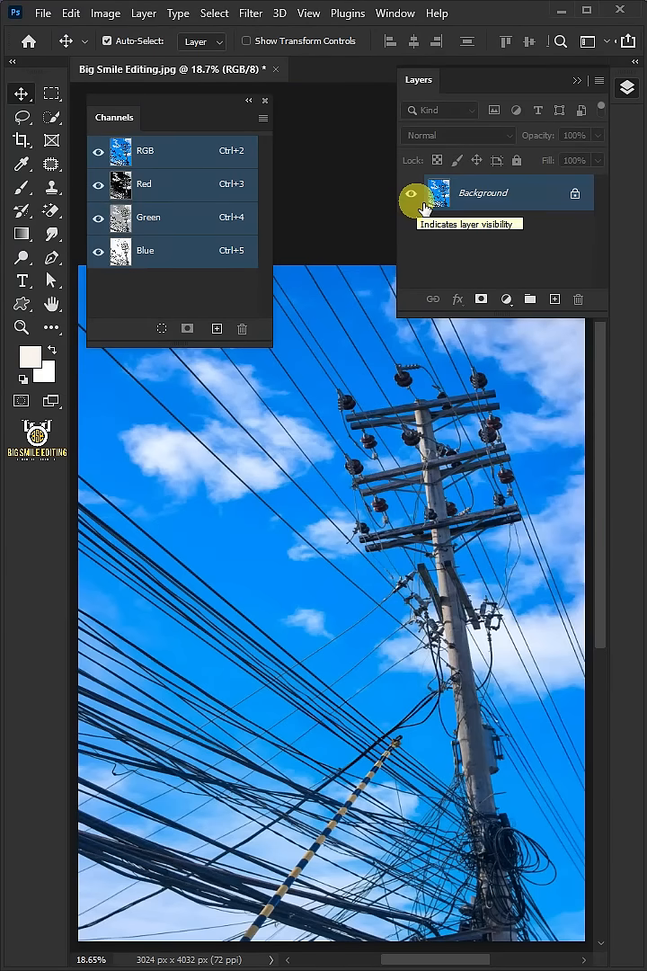
Select the Blue channel and duplicate it as Blue copy.
{"action": "left_click", "coordinate": [145, 250]}
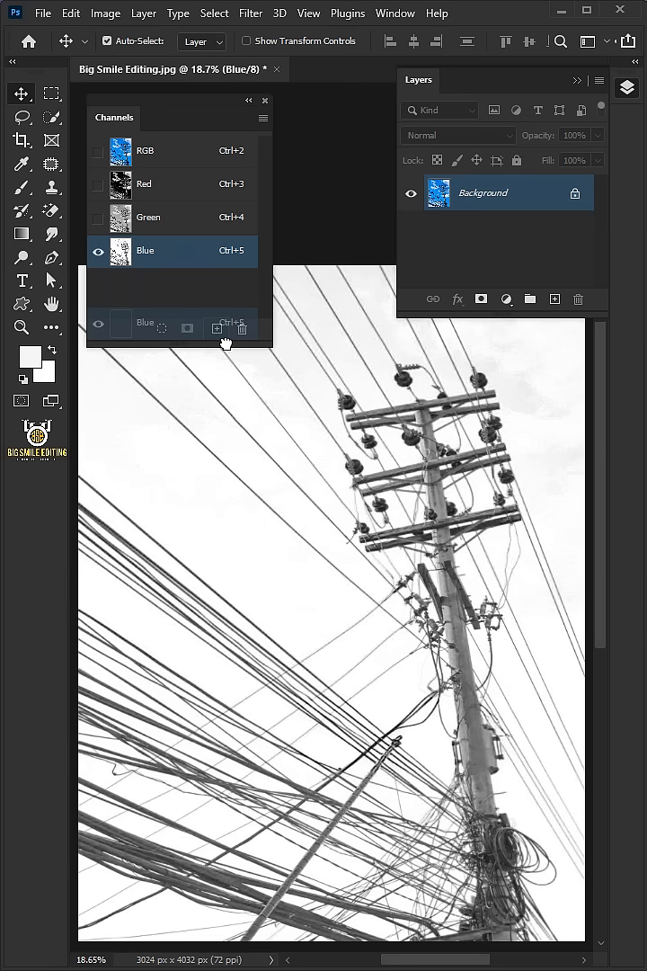
{"action": "left_click", "coordinate": [216, 327]}
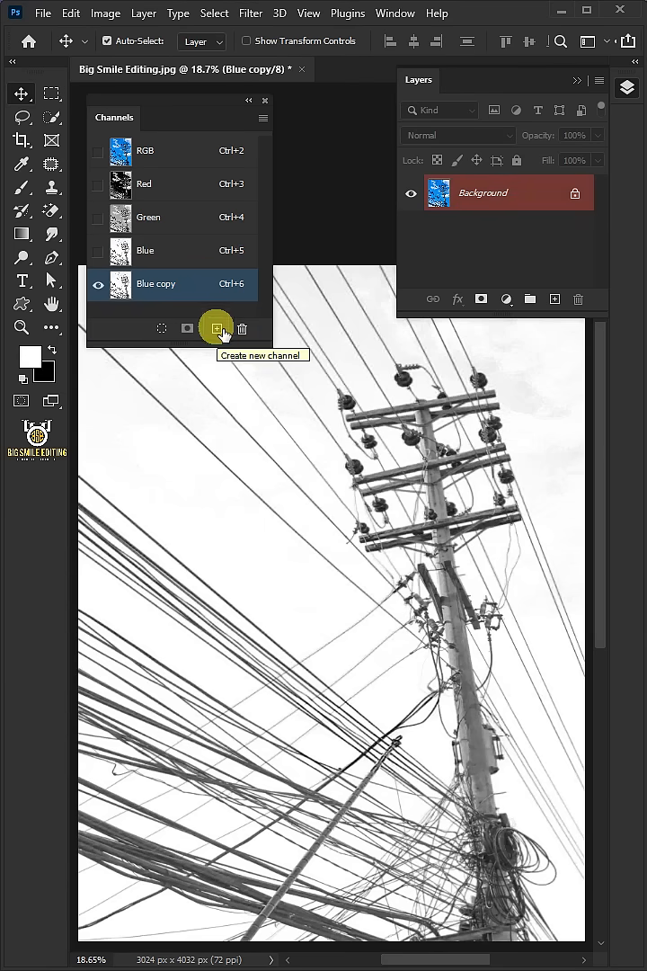
Apply Levels to Blue copy with input black 190 and white 220.
{"action": "left_click", "coordinate": [106, 13]}
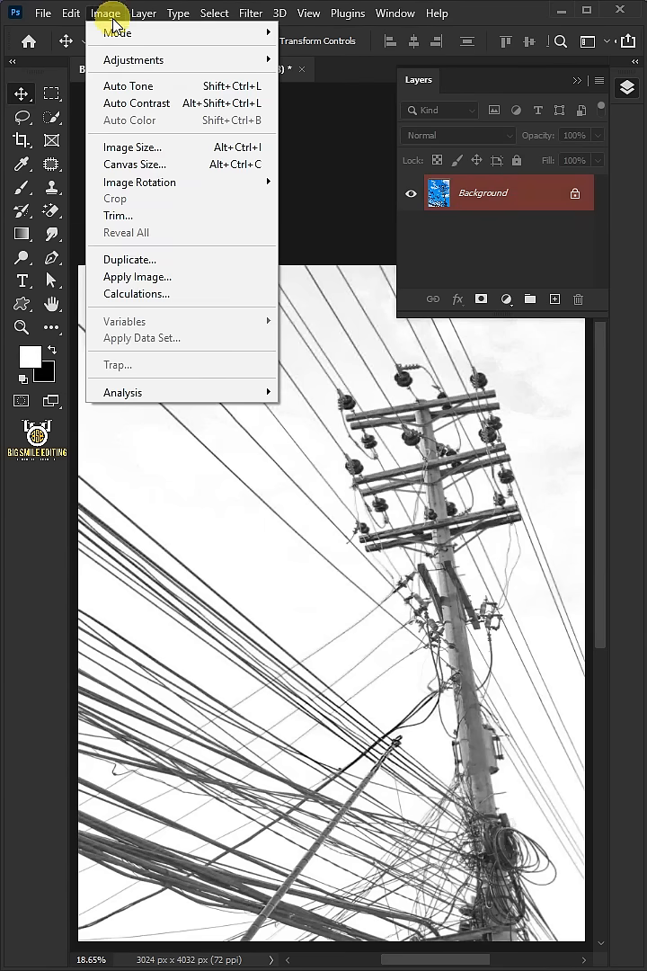
{"action": "mouse_move", "coordinate": [133, 60]}
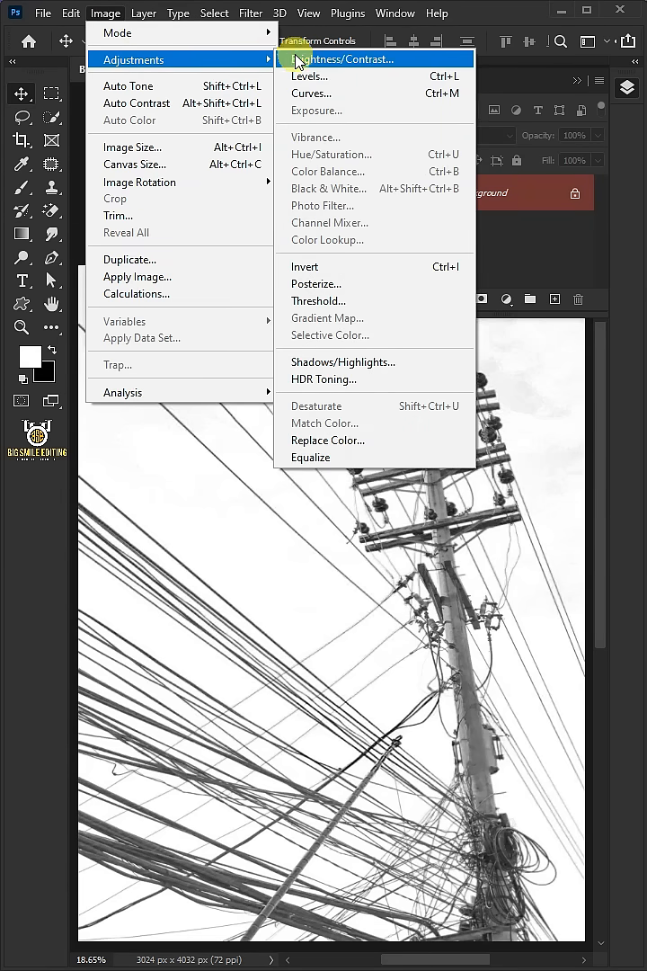
{"action": "left_click", "coordinate": [309, 75]}
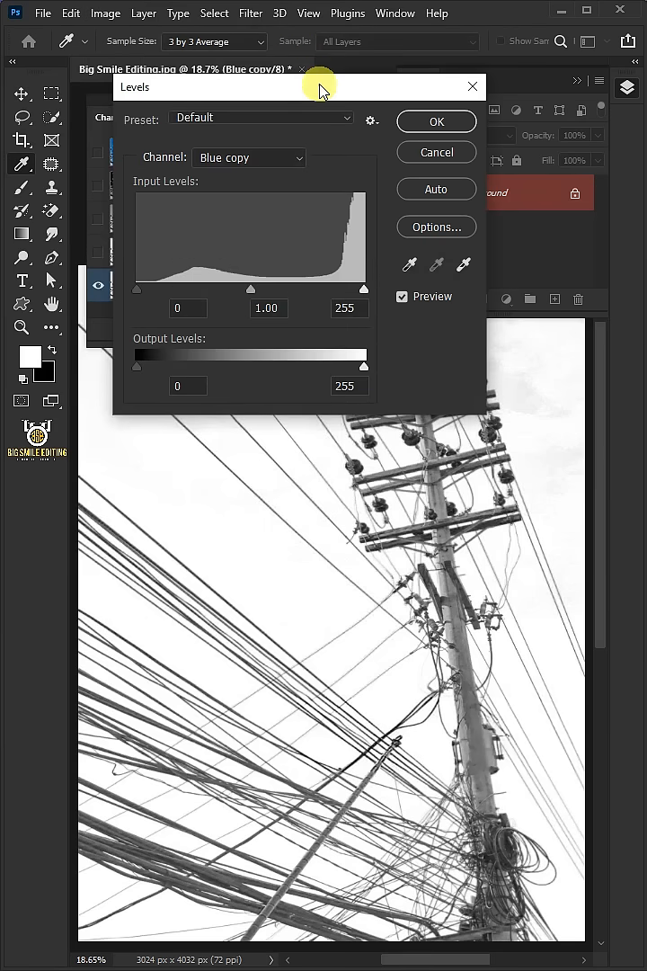
{"action": "left_click_drag", "start_coordinate": [137, 289], "coordinate": [155, 289]}
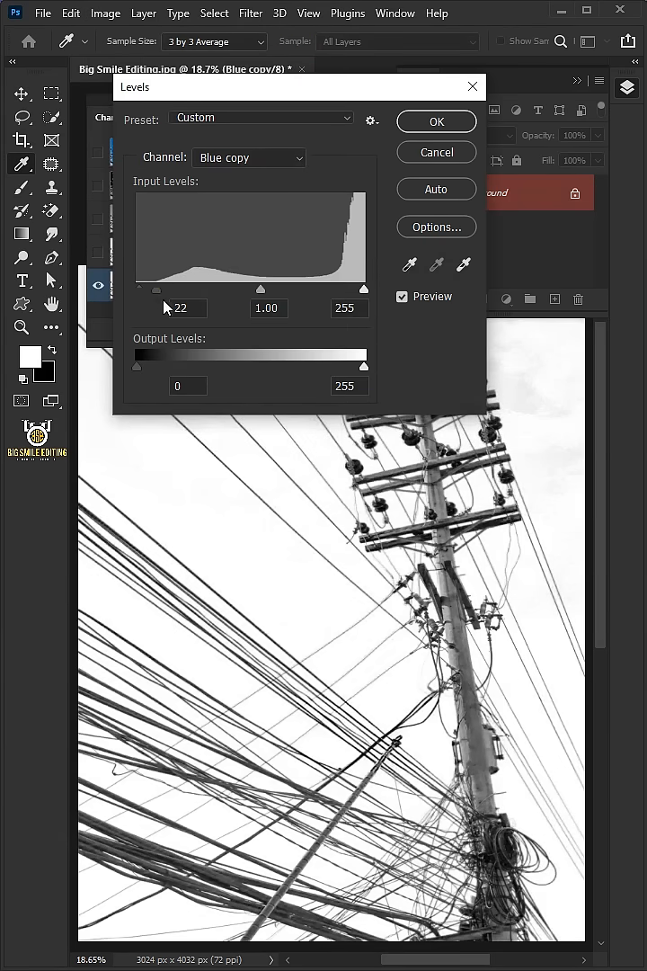
{"action": "left_click_drag", "start_coordinate": [154, 288], "coordinate": [280, 289]}
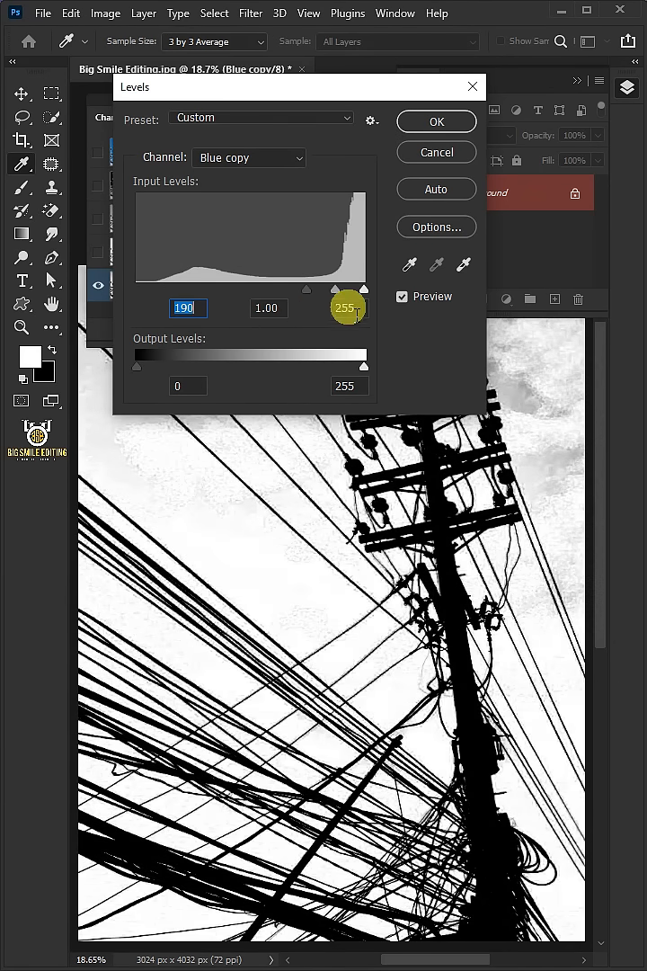
{"action": "left_click_drag", "start_coordinate": [364, 289], "coordinate": [335, 289]}
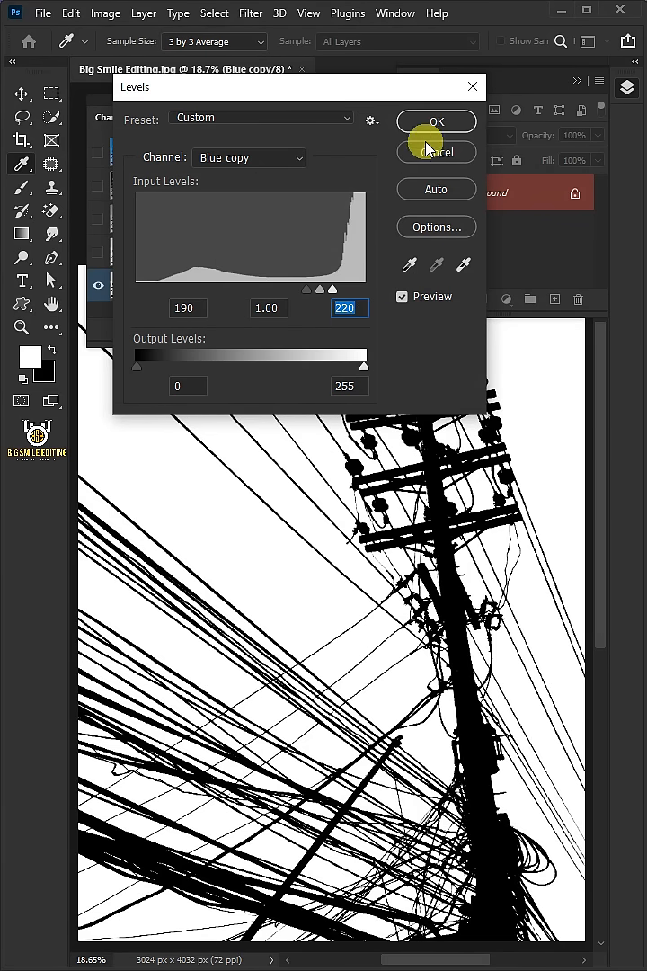
{"action": "left_click", "coordinate": [436, 121]}
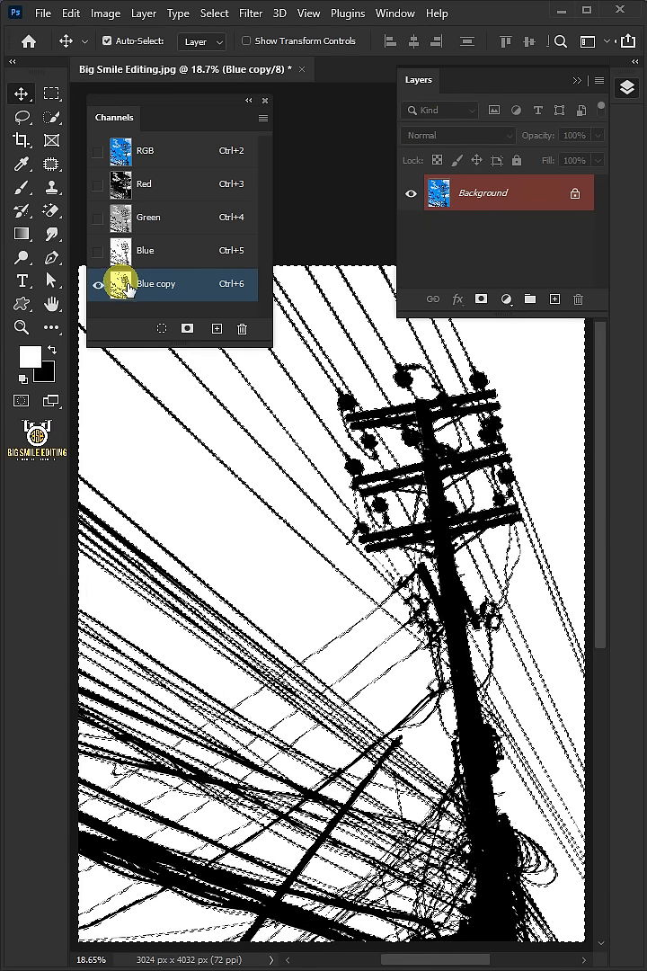
Load Blue copy's white areas as a selection and switch back to the RGB channel.
{"action": "left_click", "coordinate": [146, 150]}
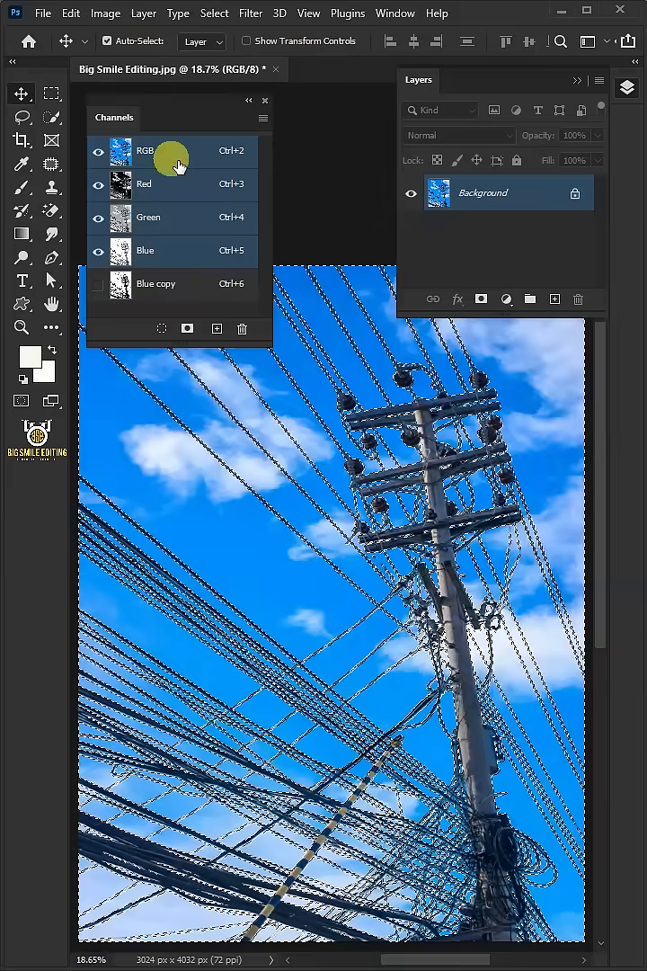
{"action": "left_click", "coordinate": [264, 100]}
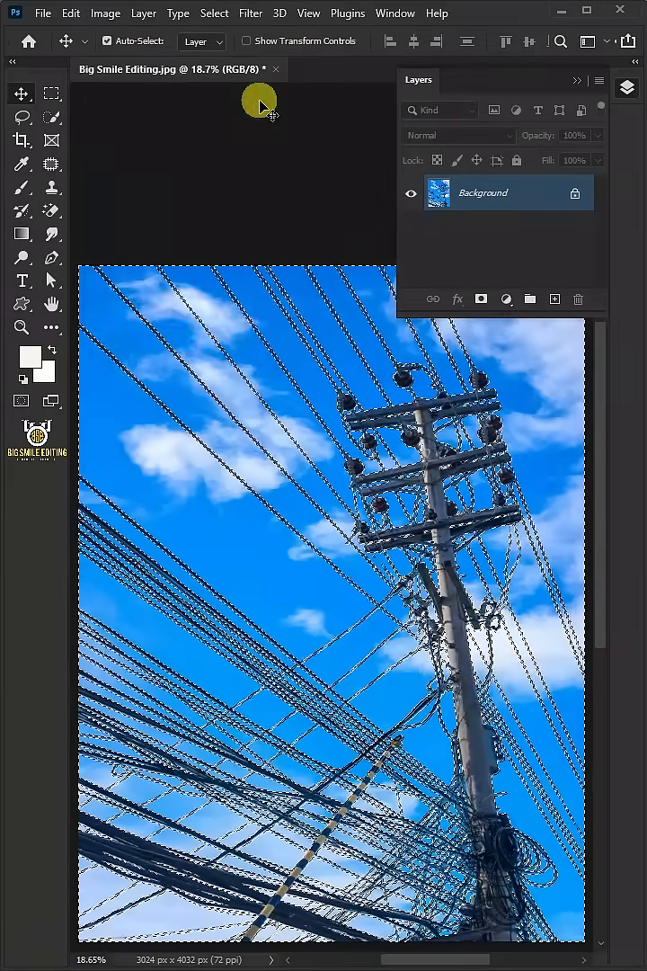
Invert the selection with Select > Inverse to cover the pole and wires.
{"action": "left_click", "coordinate": [214, 12]}
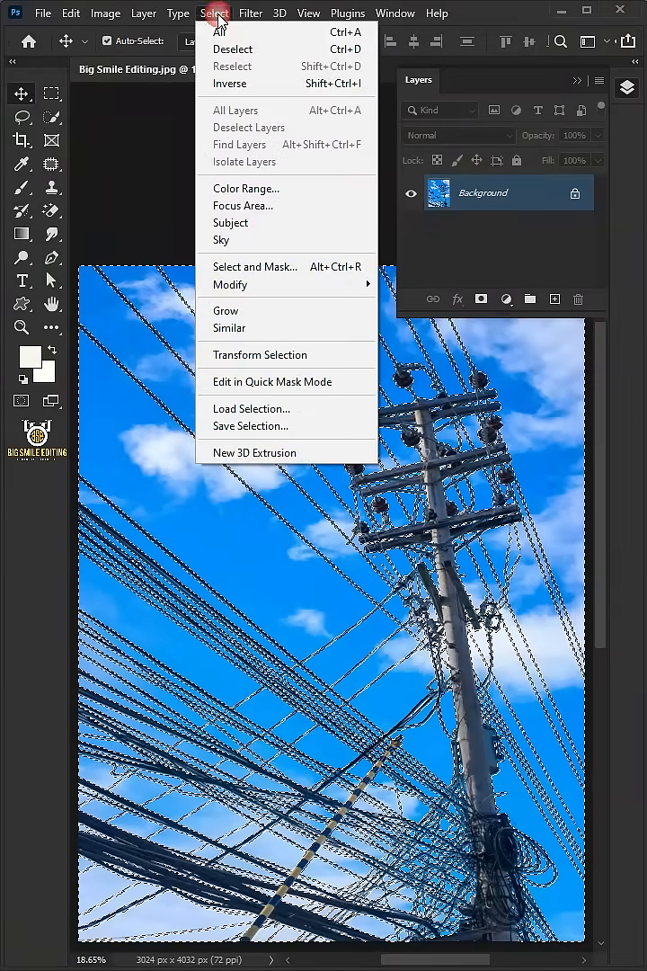
{"action": "left_click", "coordinate": [230, 83]}
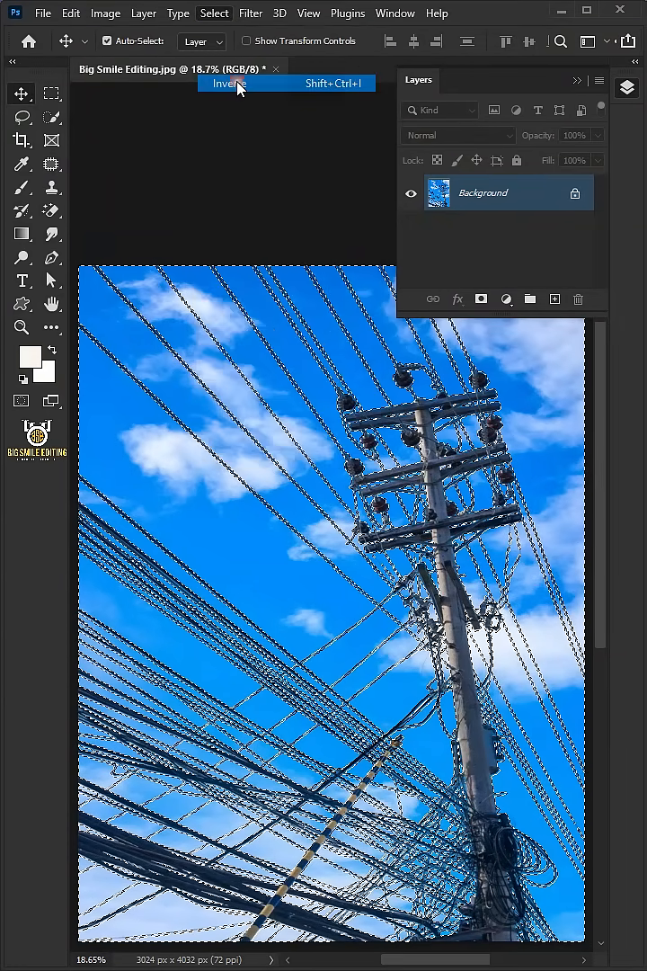
{"action": "left_click", "coordinate": [228, 82]}
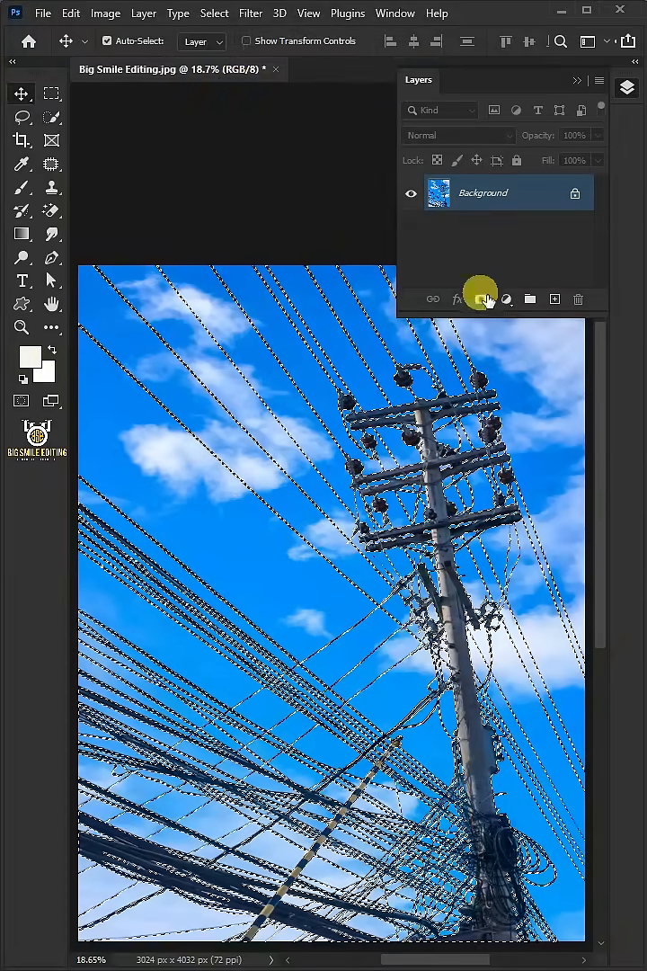
Add a layer mask on Layer 0 from the active selection, hiding the sky.
{"action": "left_click", "coordinate": [481, 299]}
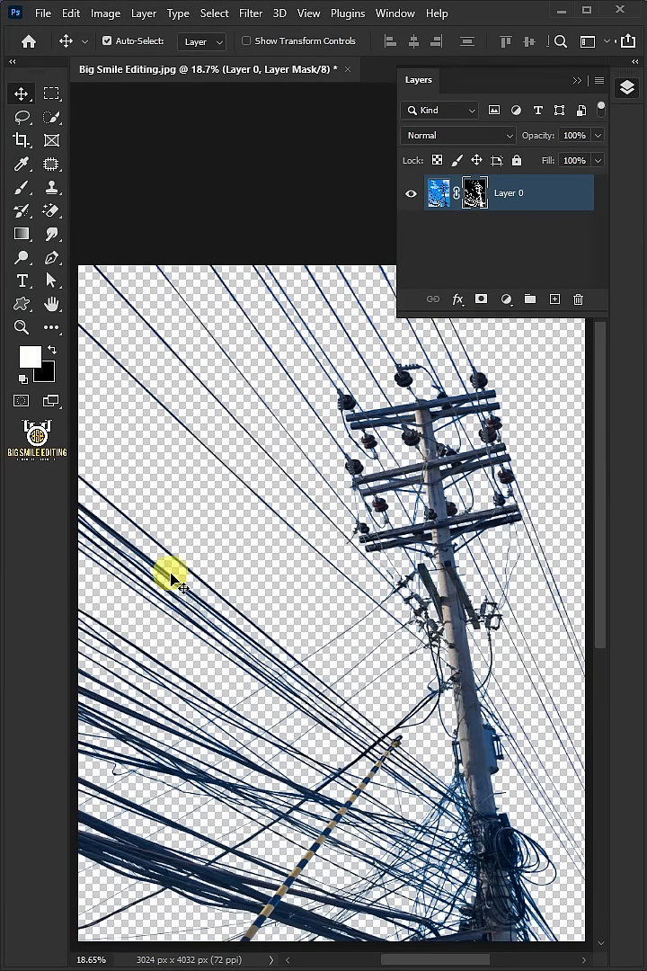
{"action": "mouse_move", "coordinate": [334, 603]}
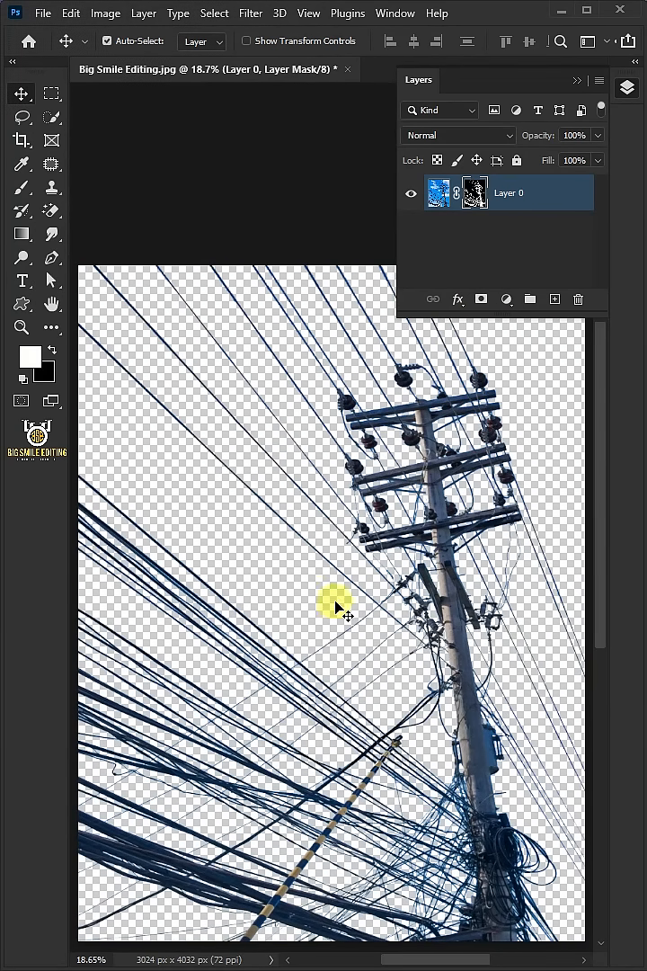